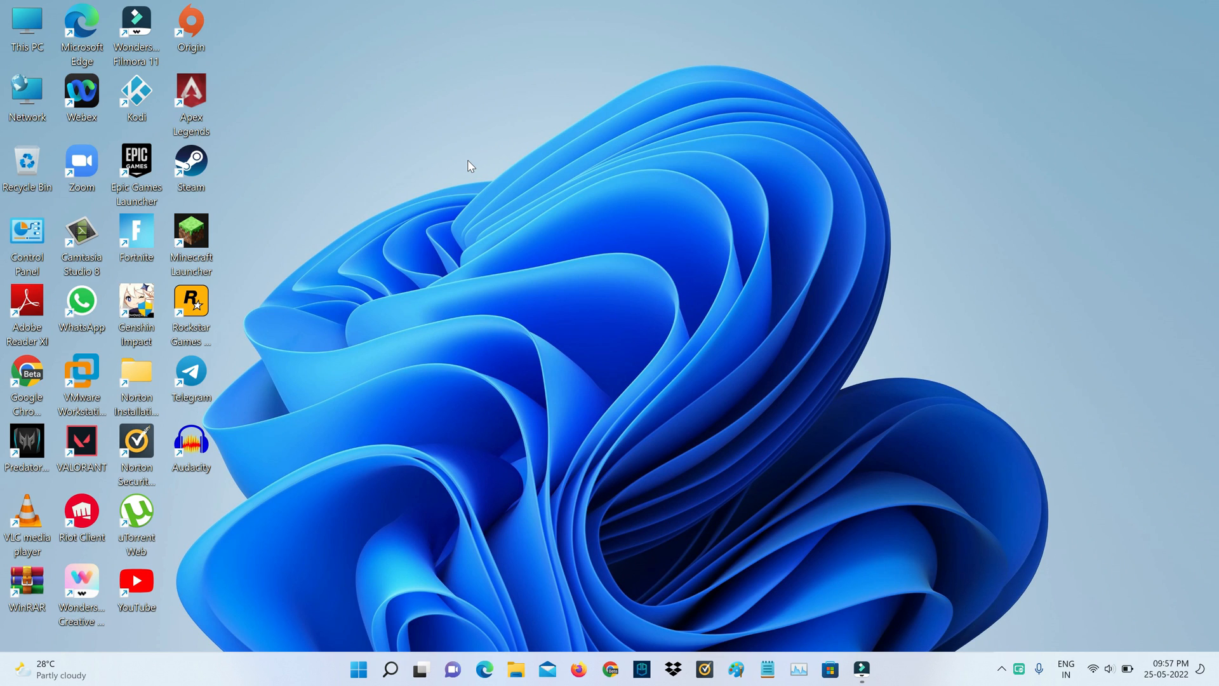
Launch Control Panel via Start search and start 'Fix problems with Windows Update' under Troubleshooting
click(358, 669)
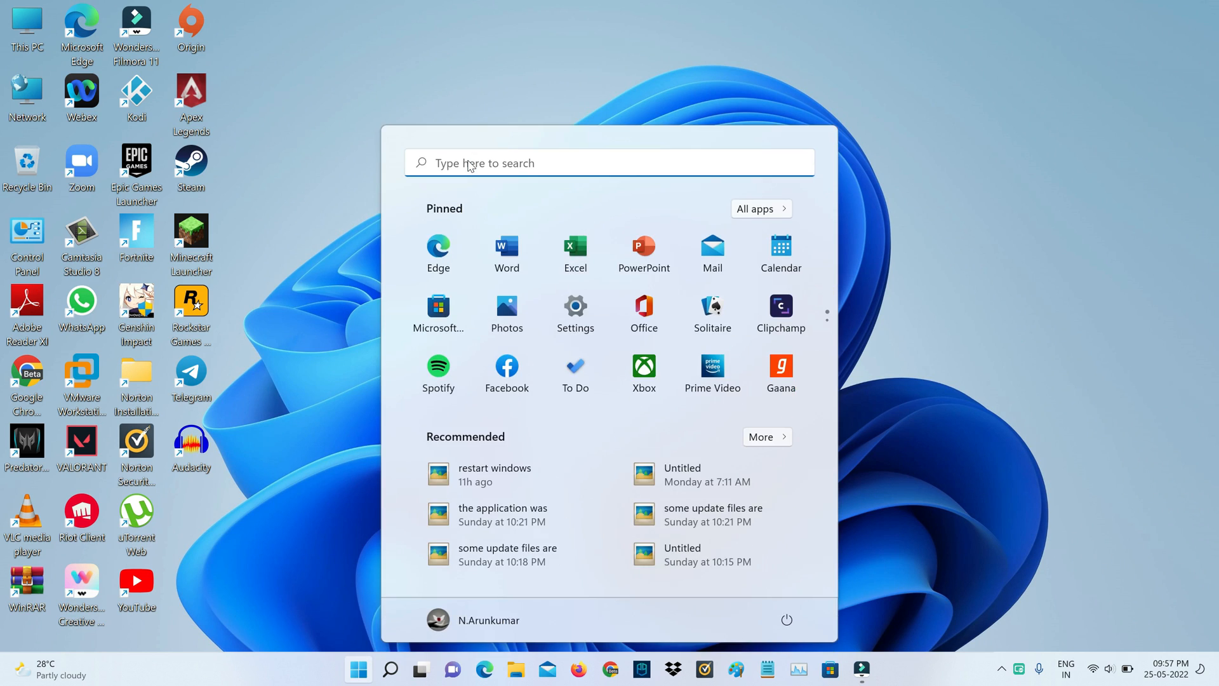
text(control Panel)
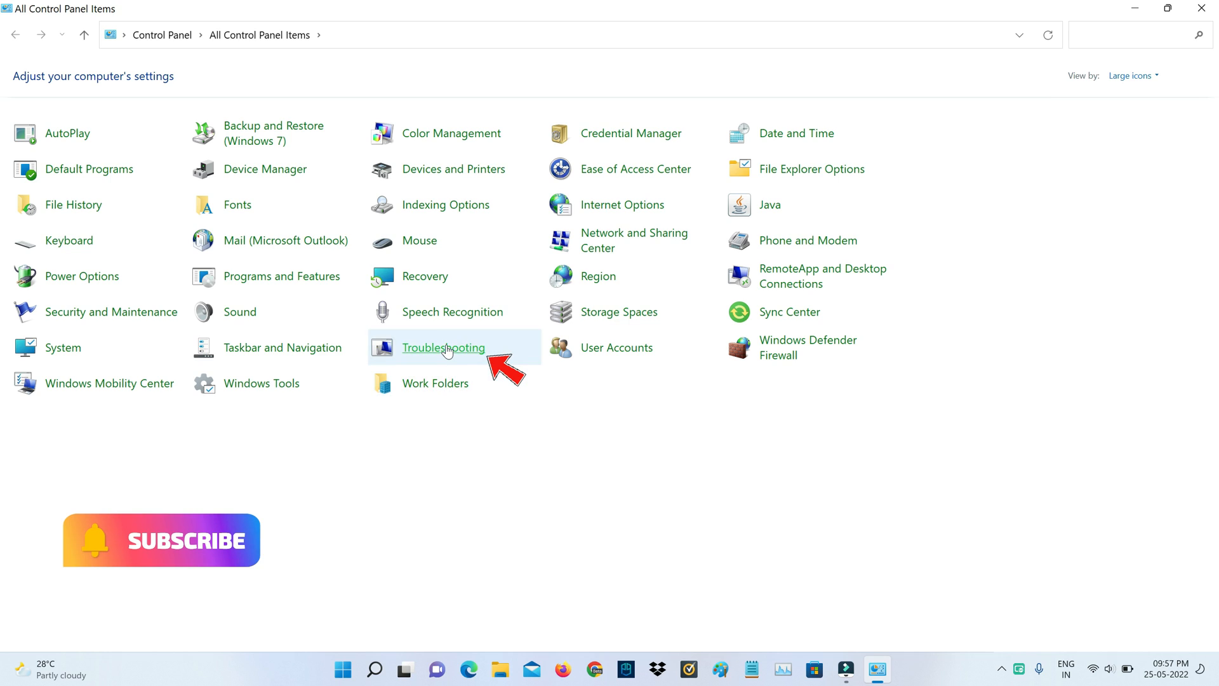
click(443, 346)
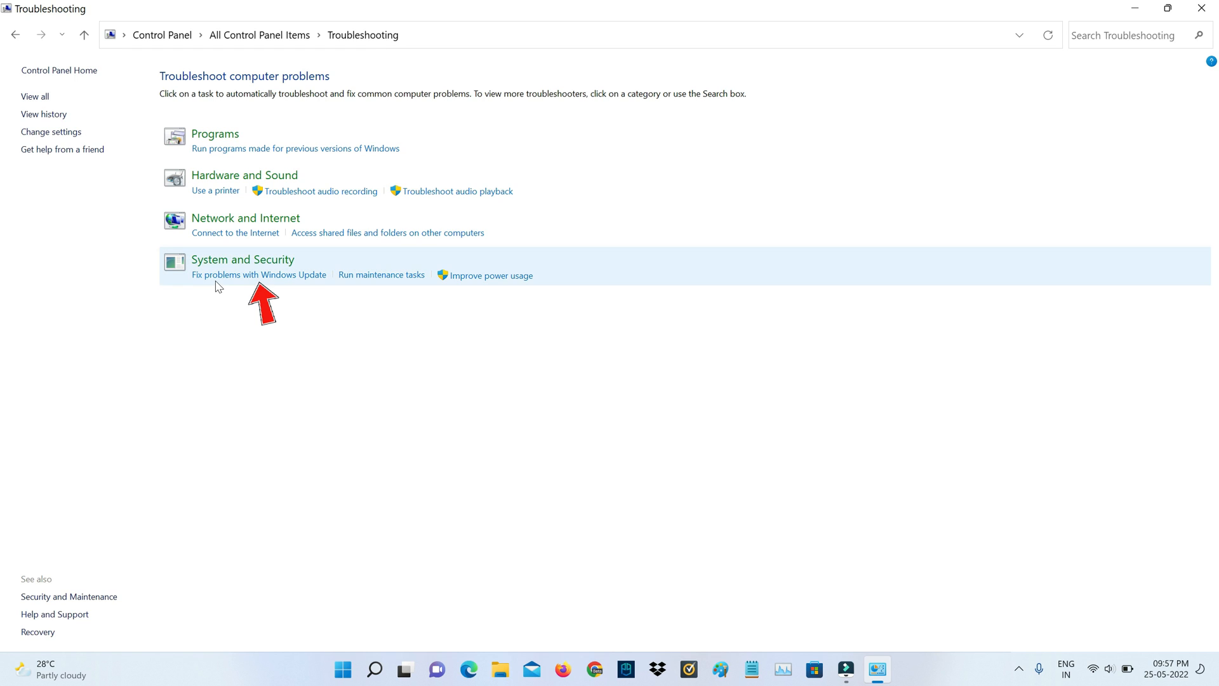
click(259, 274)
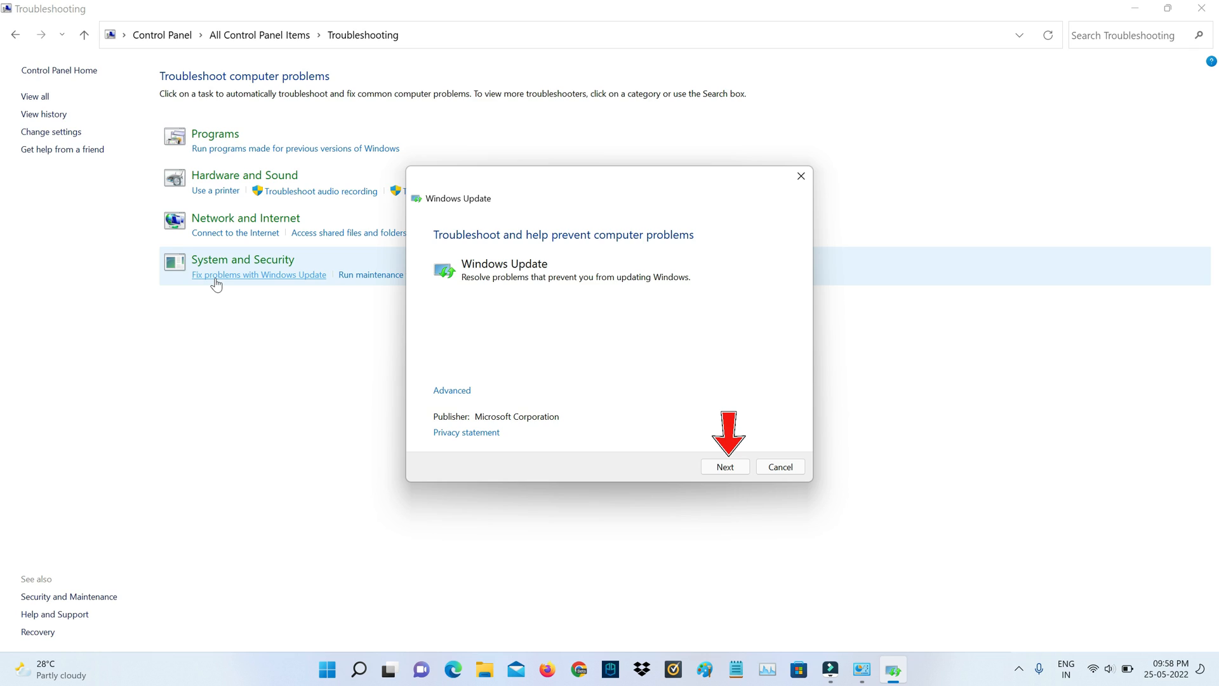
Run the scan, continue past the pending-restart warning, and close the troubleshooter when finished
click(723, 466)
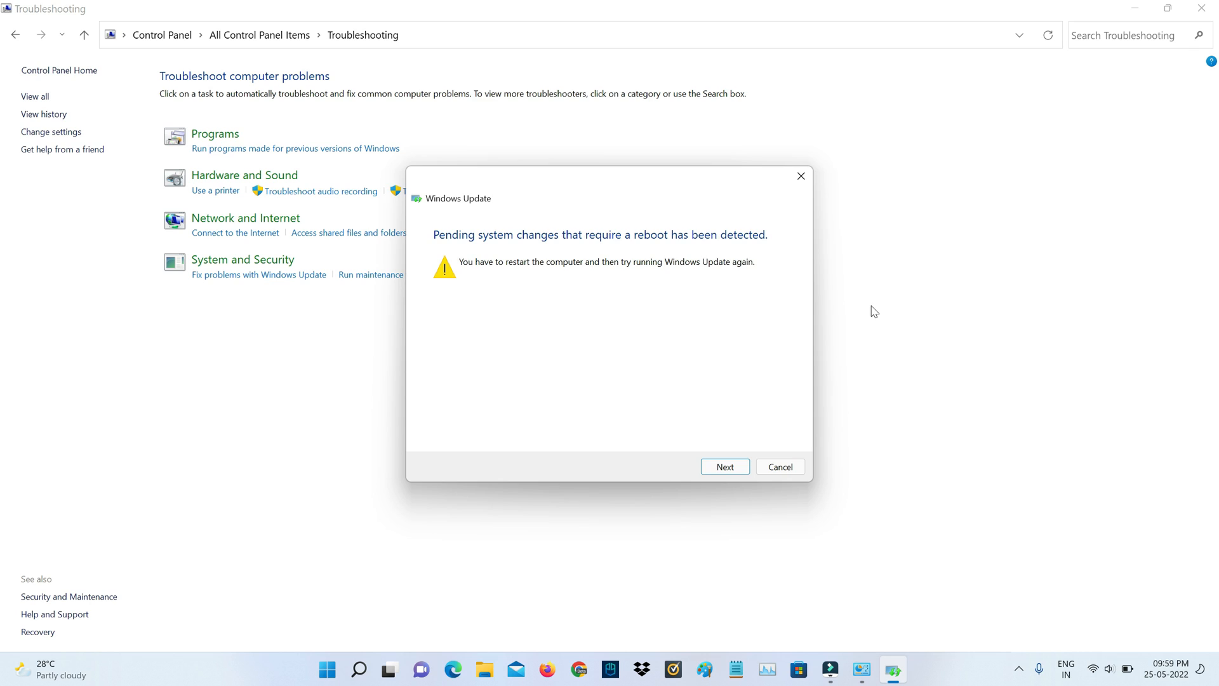
click(724, 466)
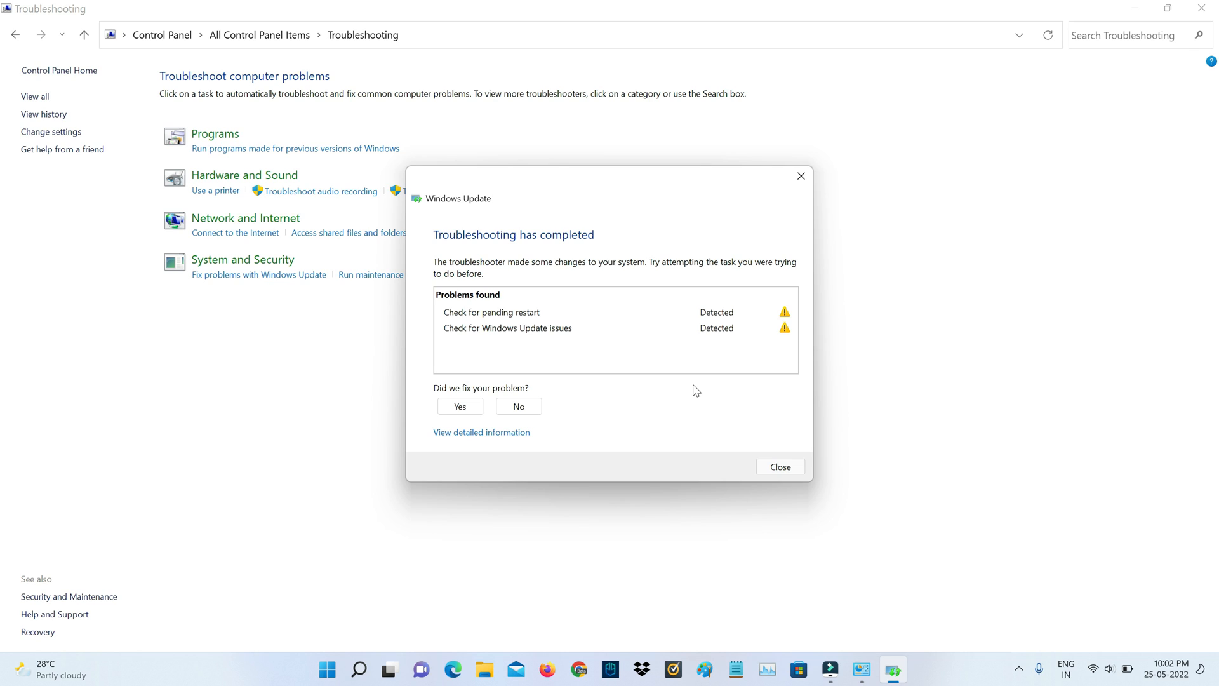
click(778, 466)
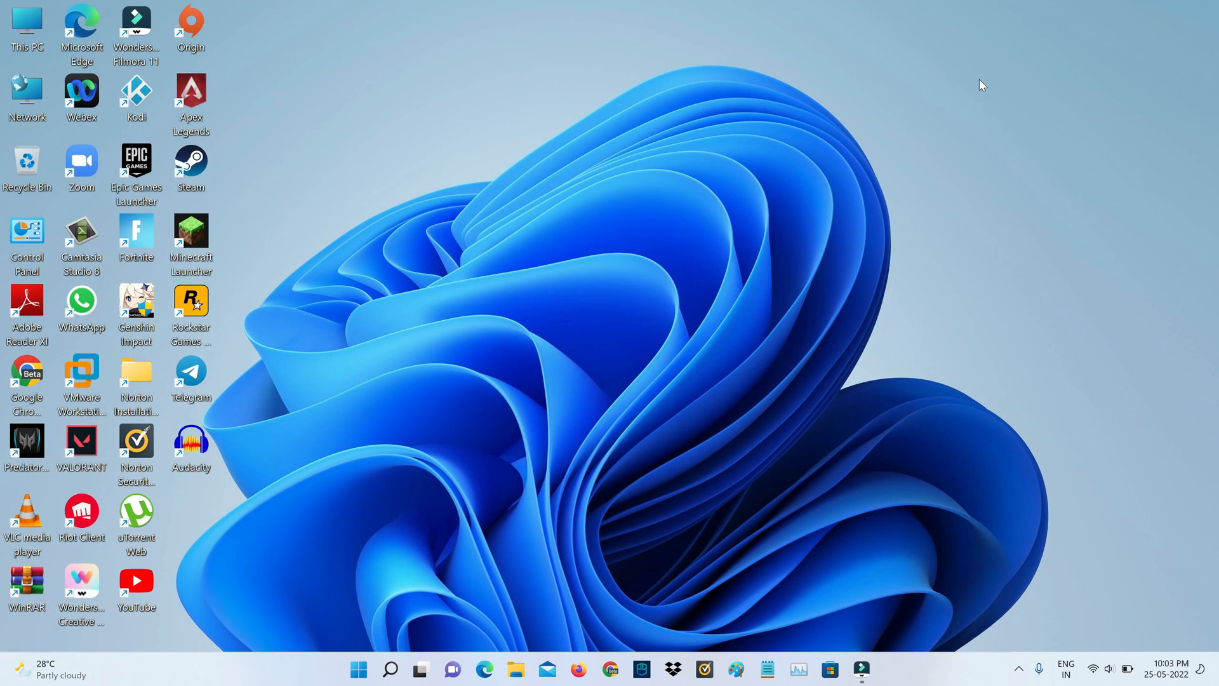
mouse_move(744, 90)
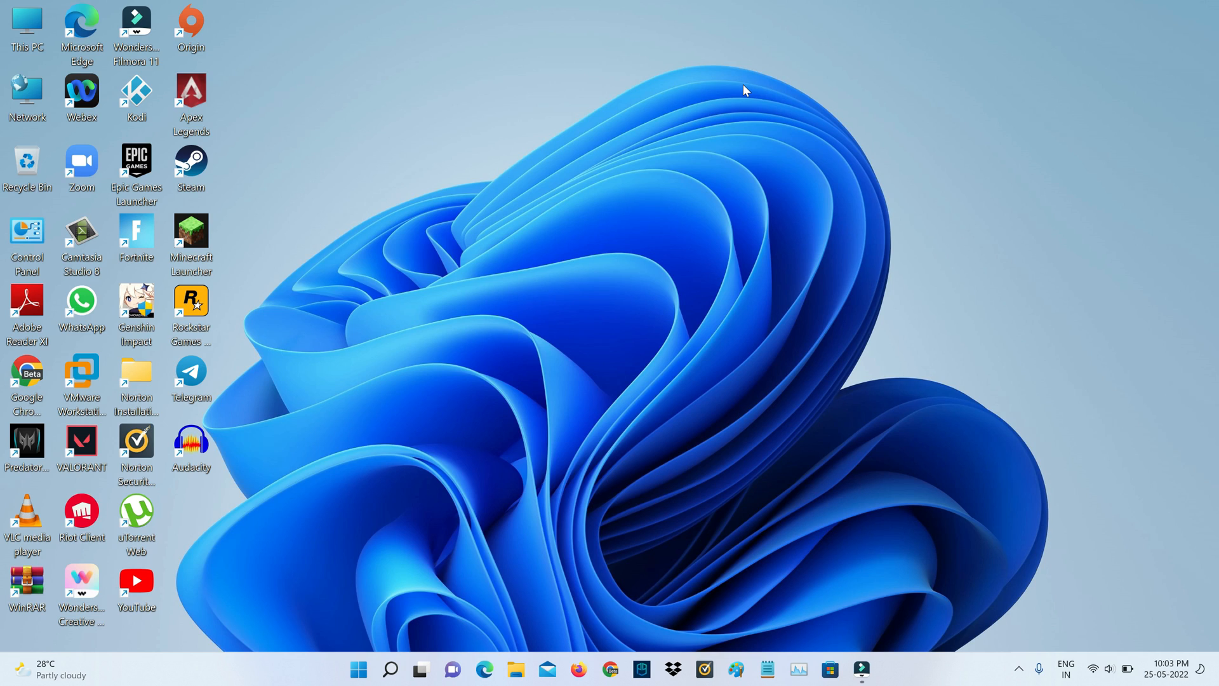
mouse_move(594, 103)
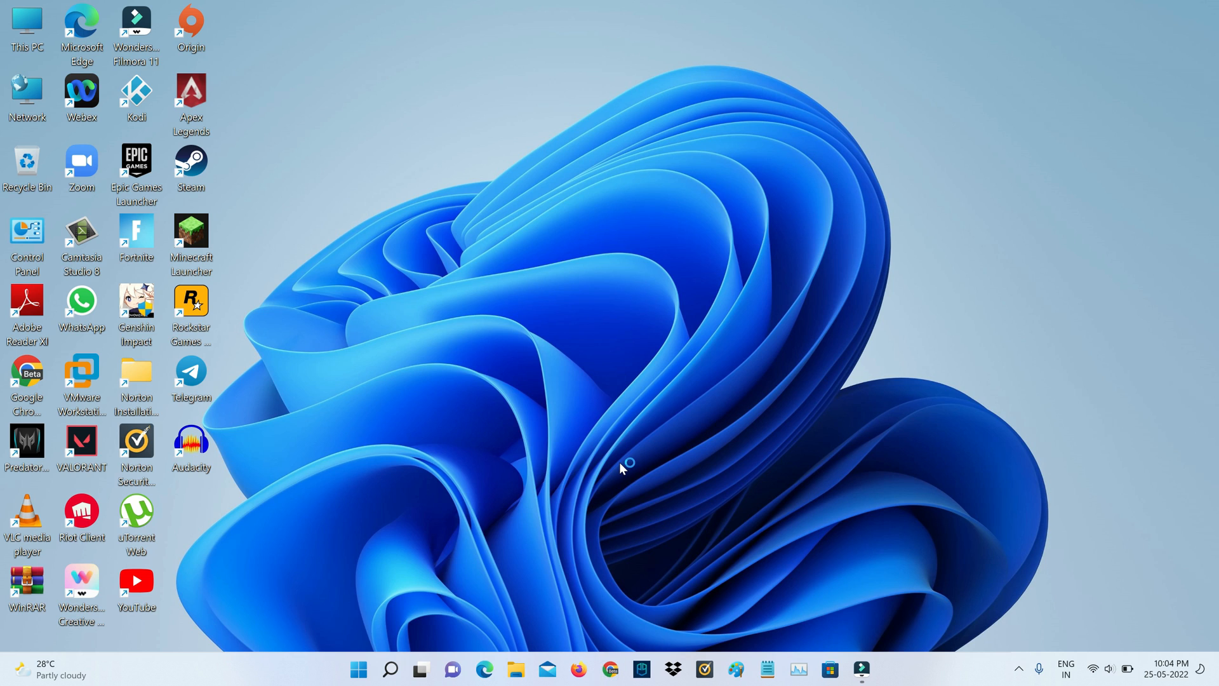
Launch Google Chrome to search Google for 'microsoft update catalog'
click(609, 669)
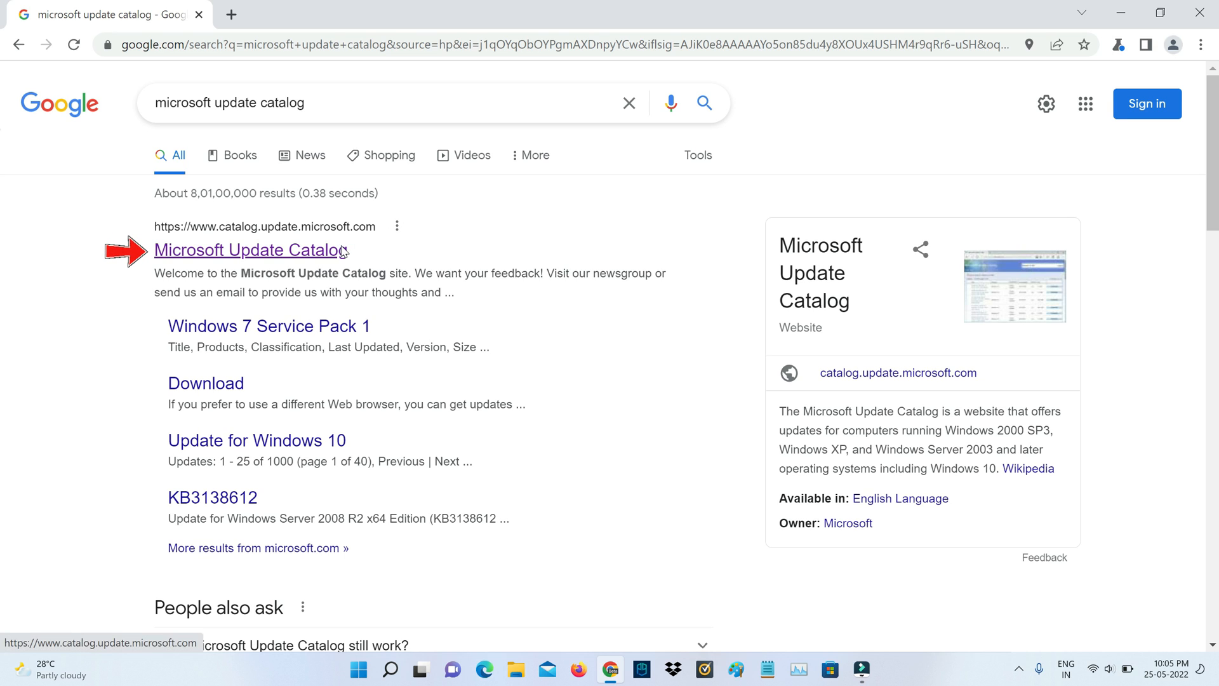
Go to the Microsoft Update Catalog site and search it for KB5014019
click(250, 250)
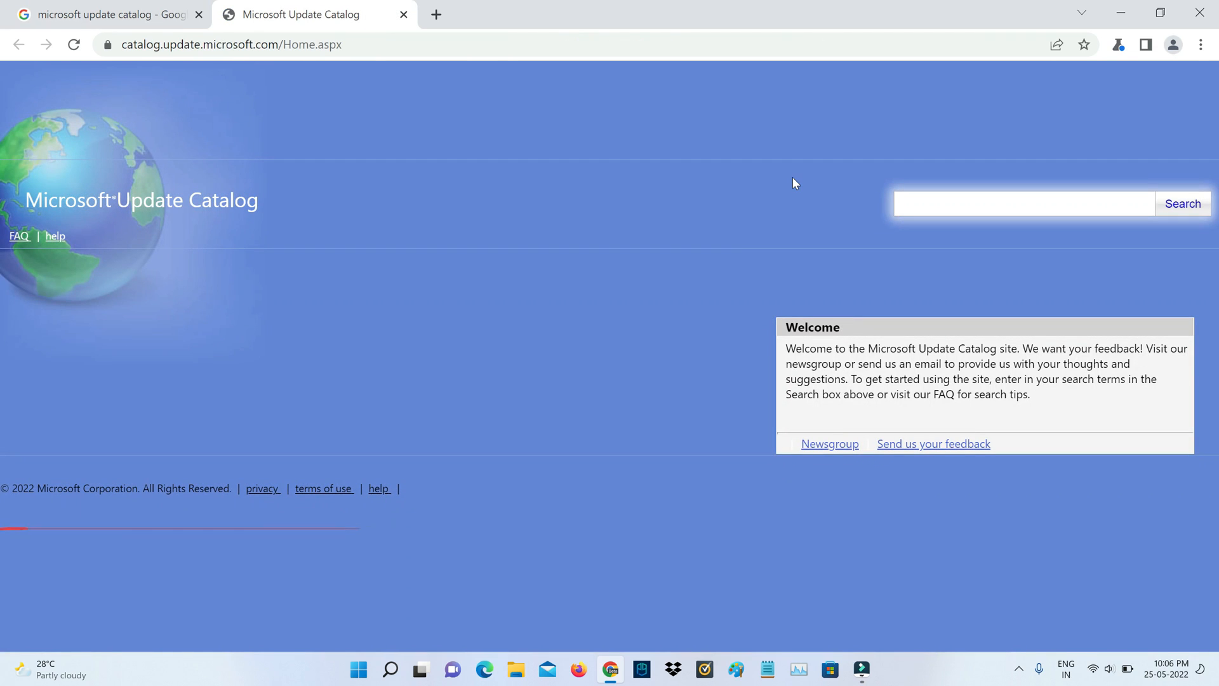
click(1022, 203)
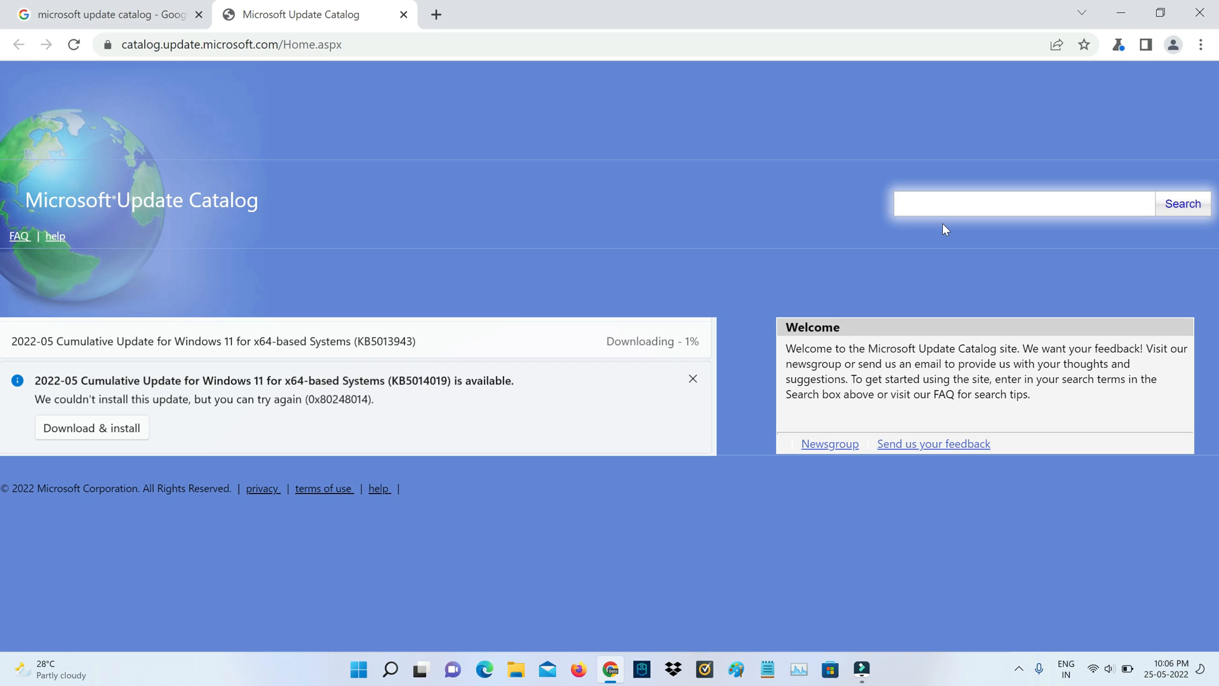
text(KB5014019)
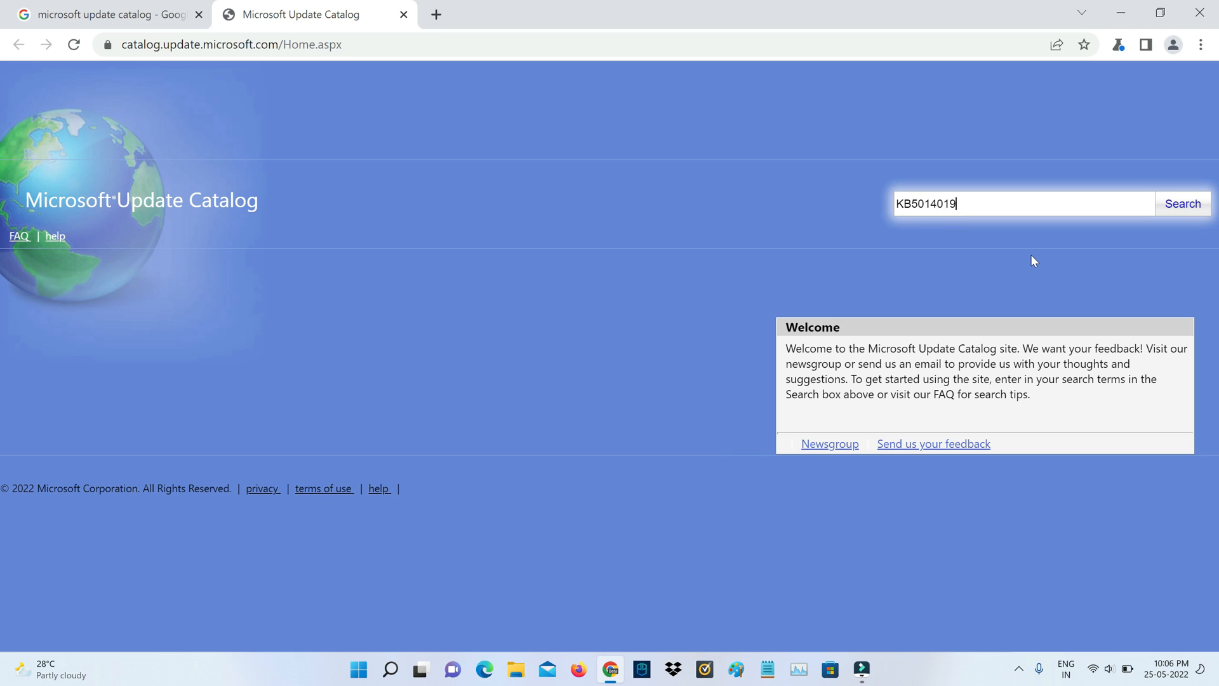
click(1182, 203)
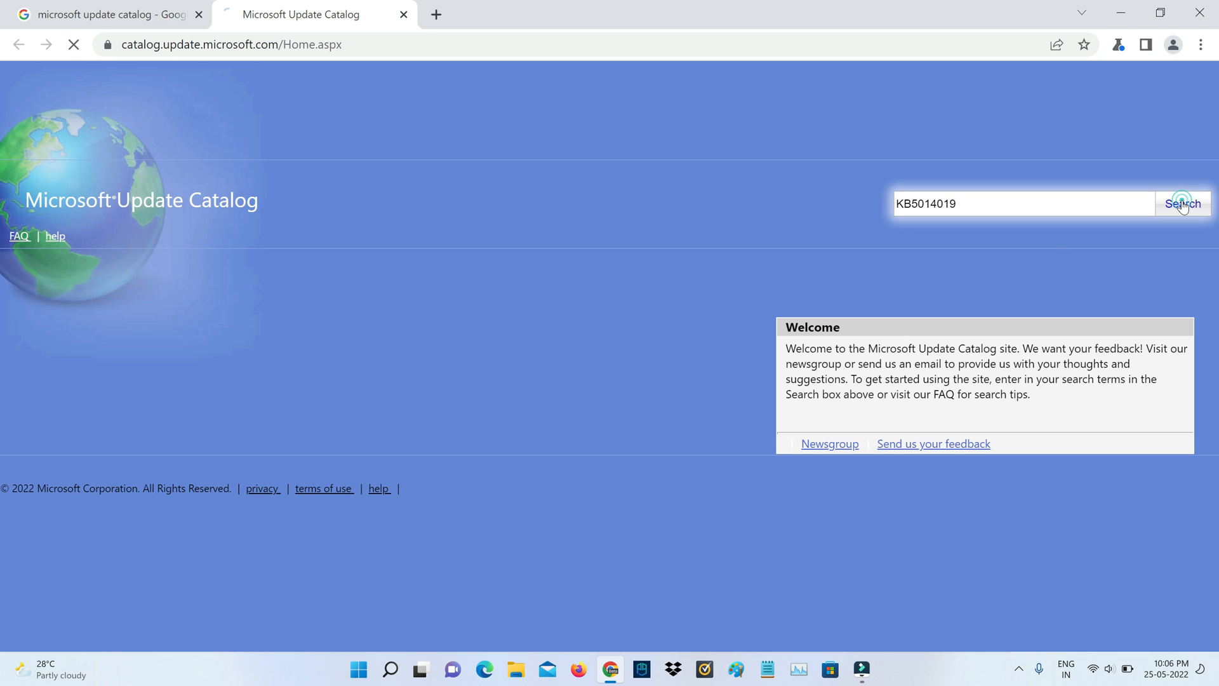
click(1182, 203)
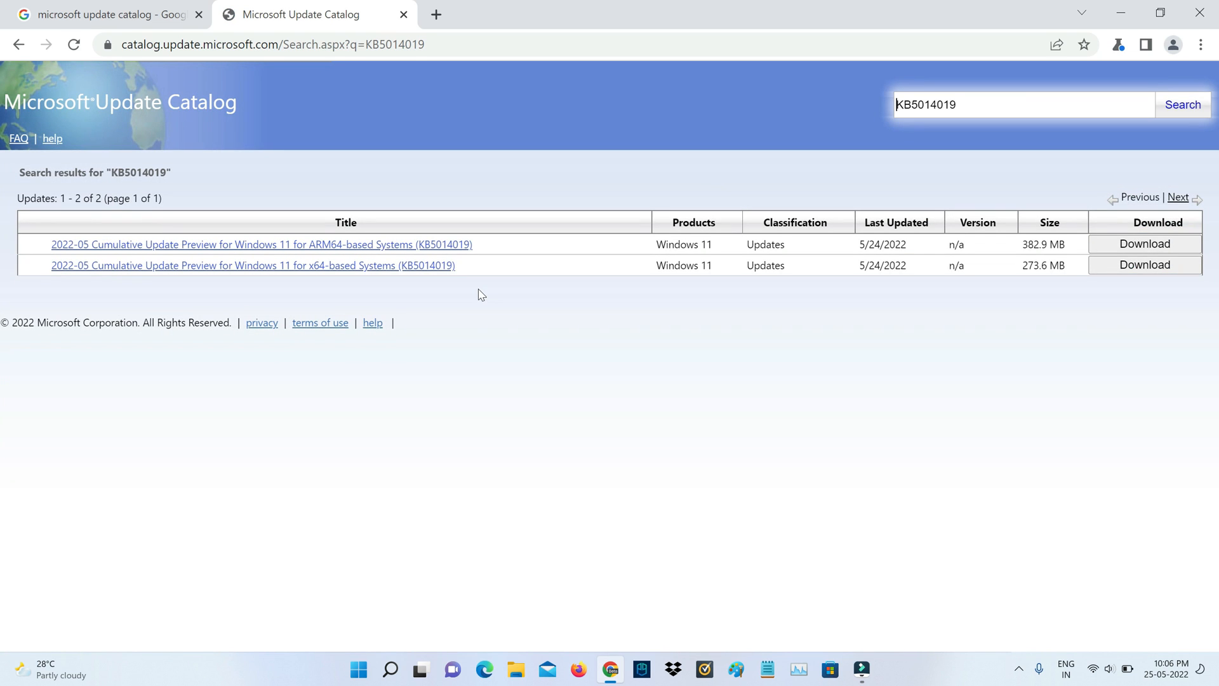
mouse_move(420, 275)
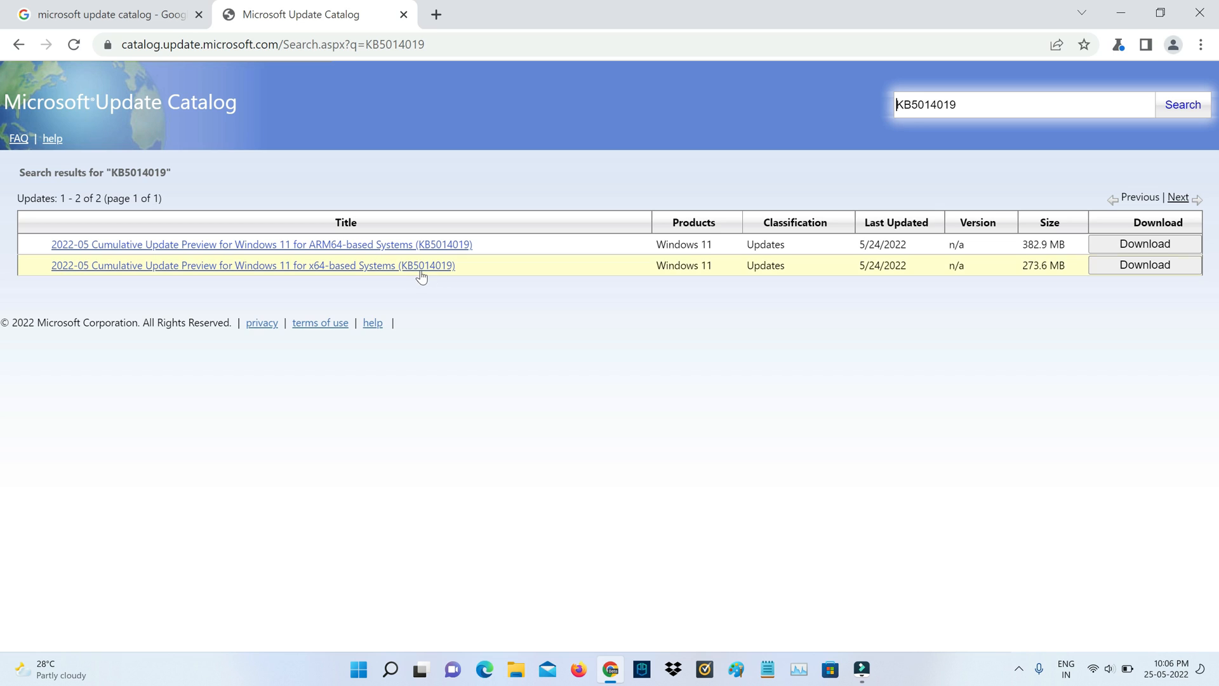
click(252, 266)
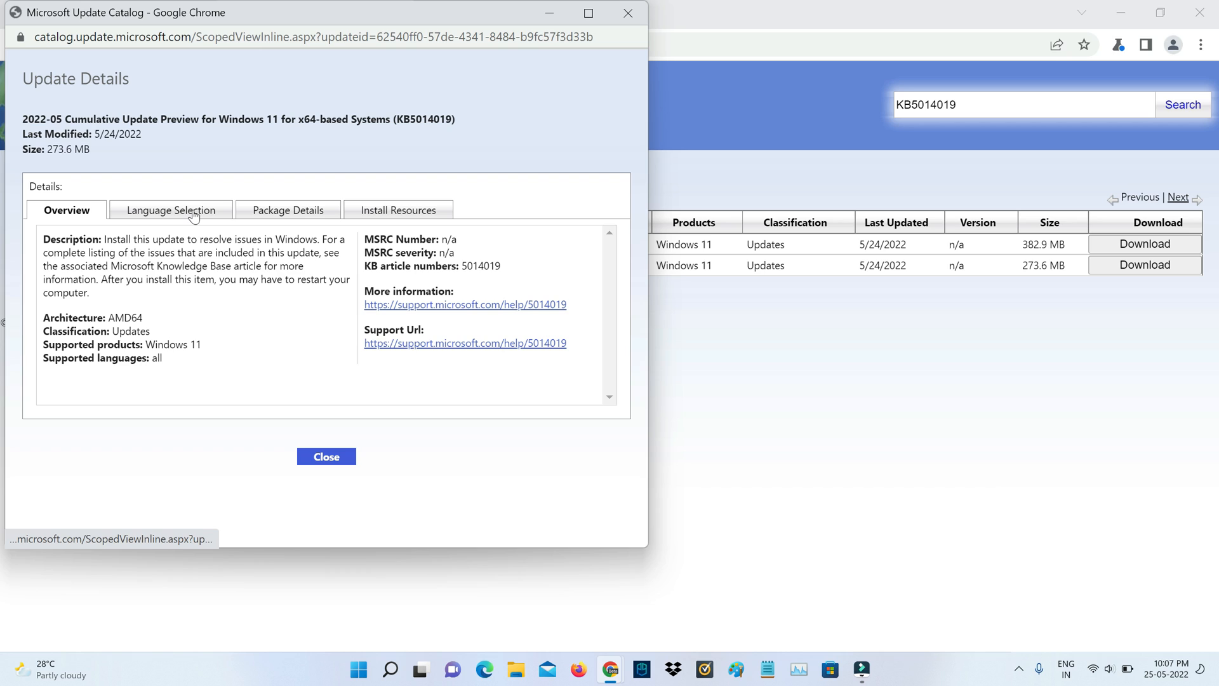
click(287, 210)
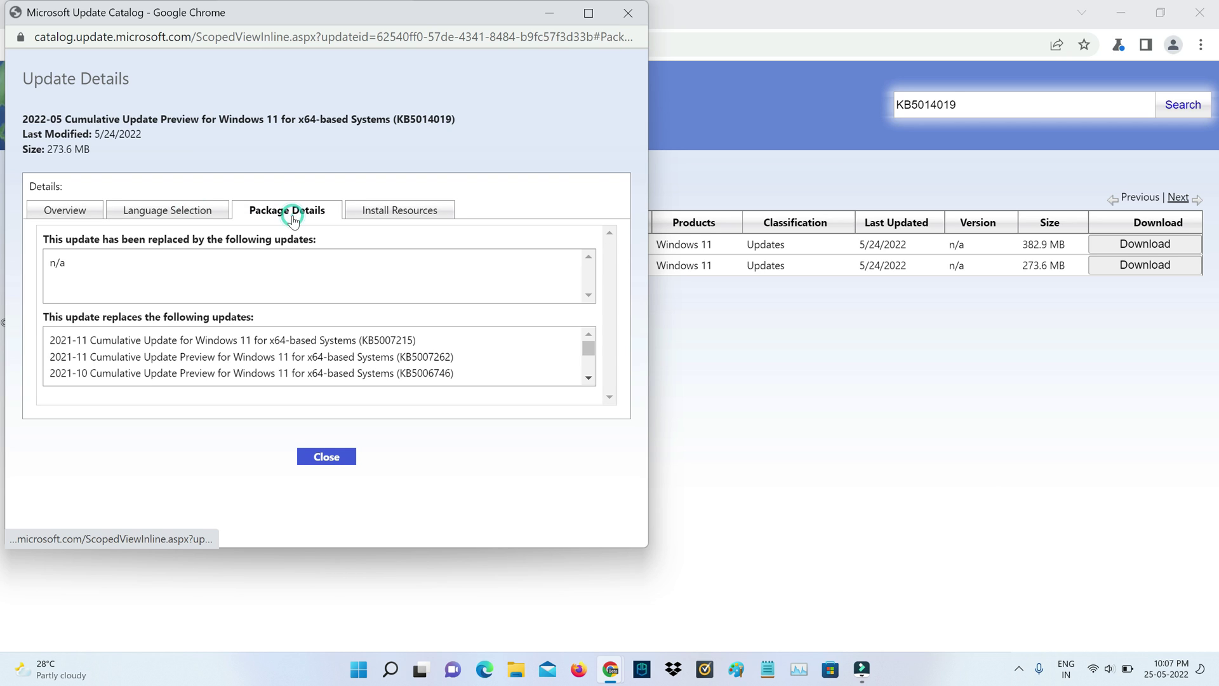
click(327, 456)
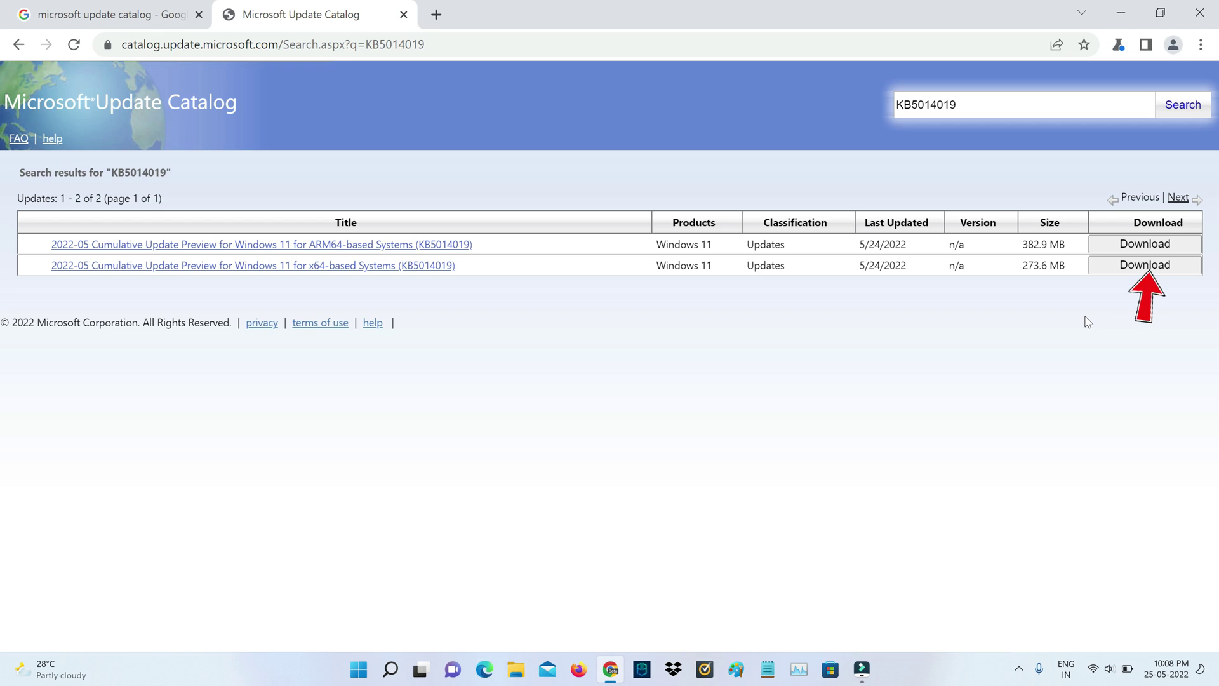
Download the x64 KB5014019 .msu file from its catalog download link
click(1144, 264)
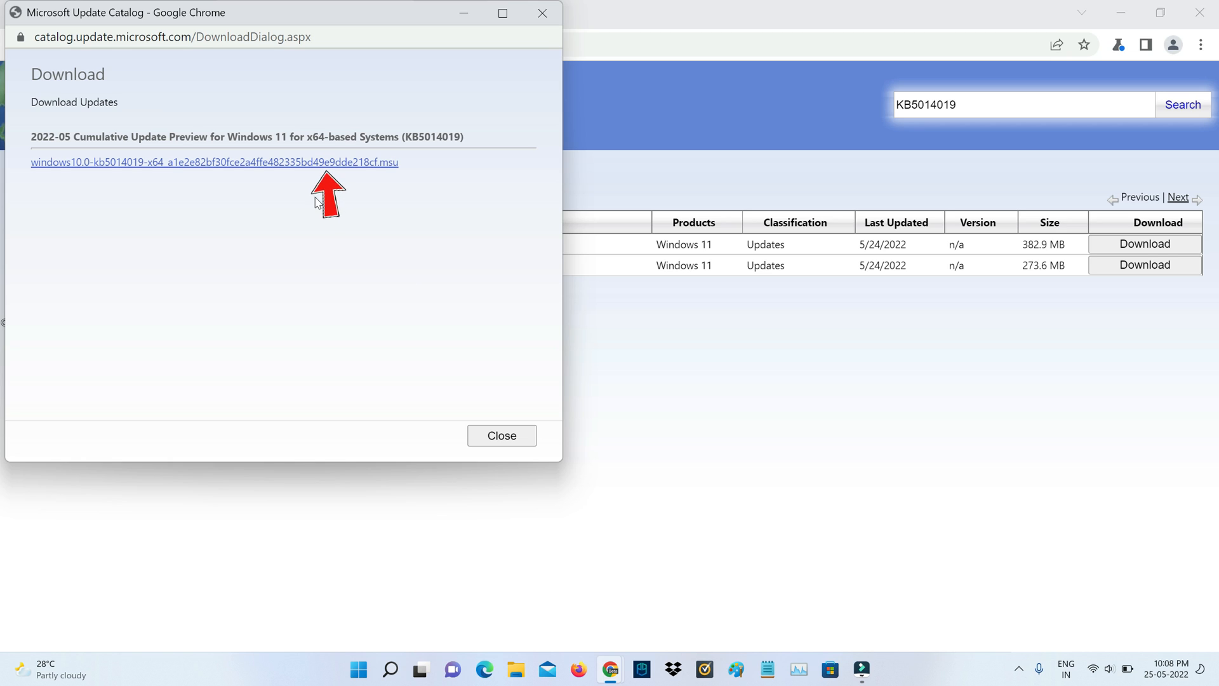
click(213, 163)
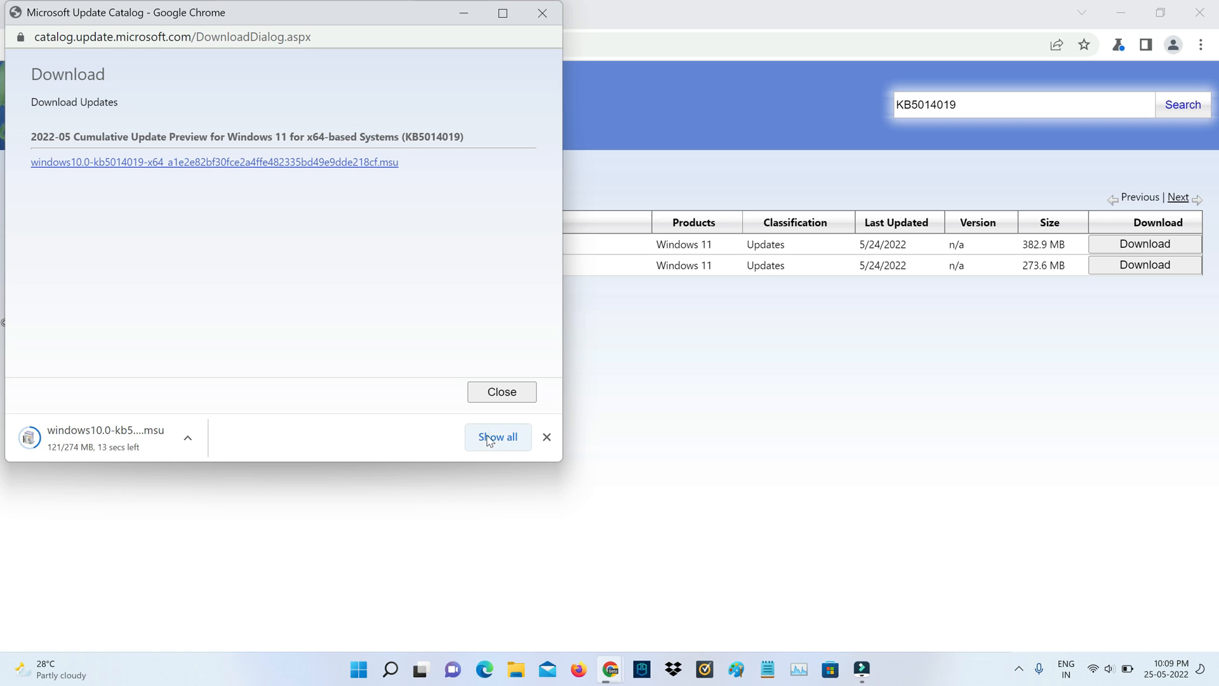
Remove the cancelled duplicate from Chrome's downloads and show the .msu in its folder
click(498, 435)
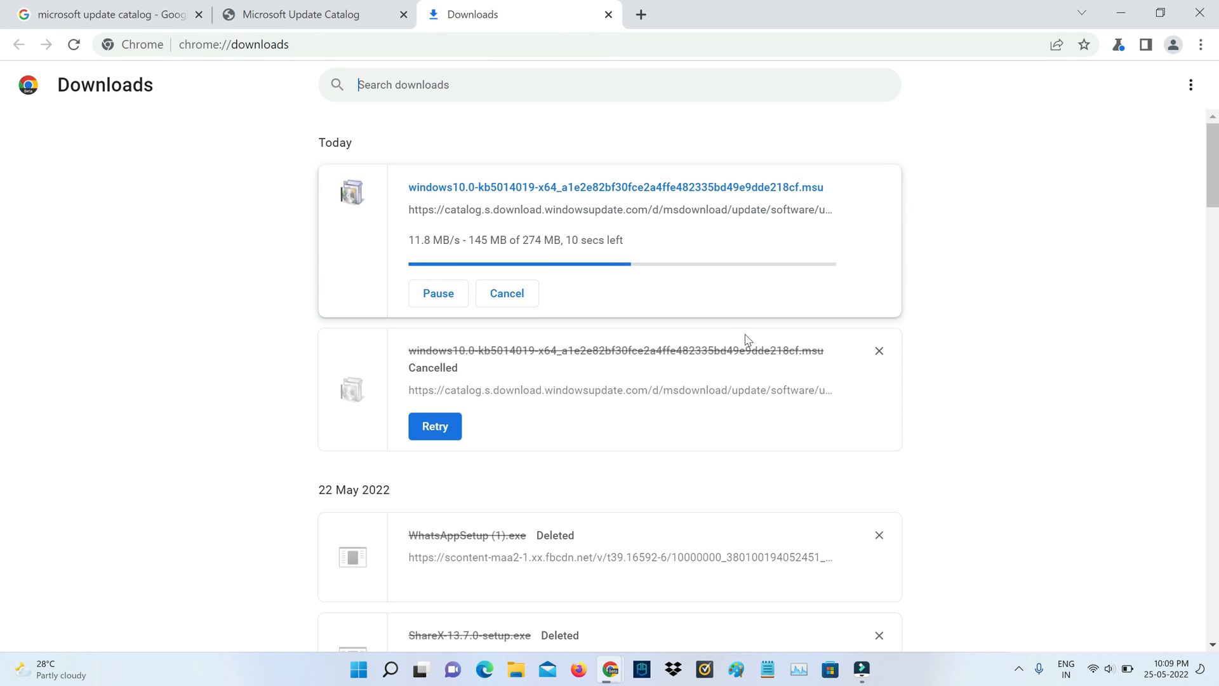
click(879, 351)
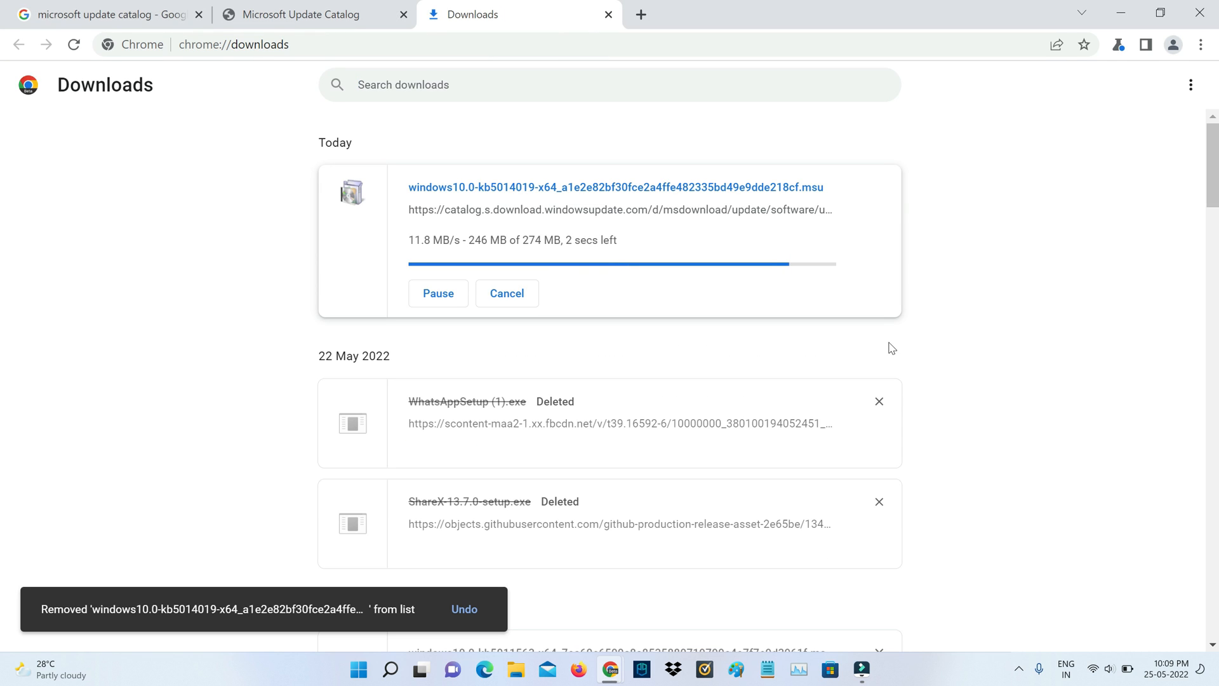
mouse_move(200, 303)
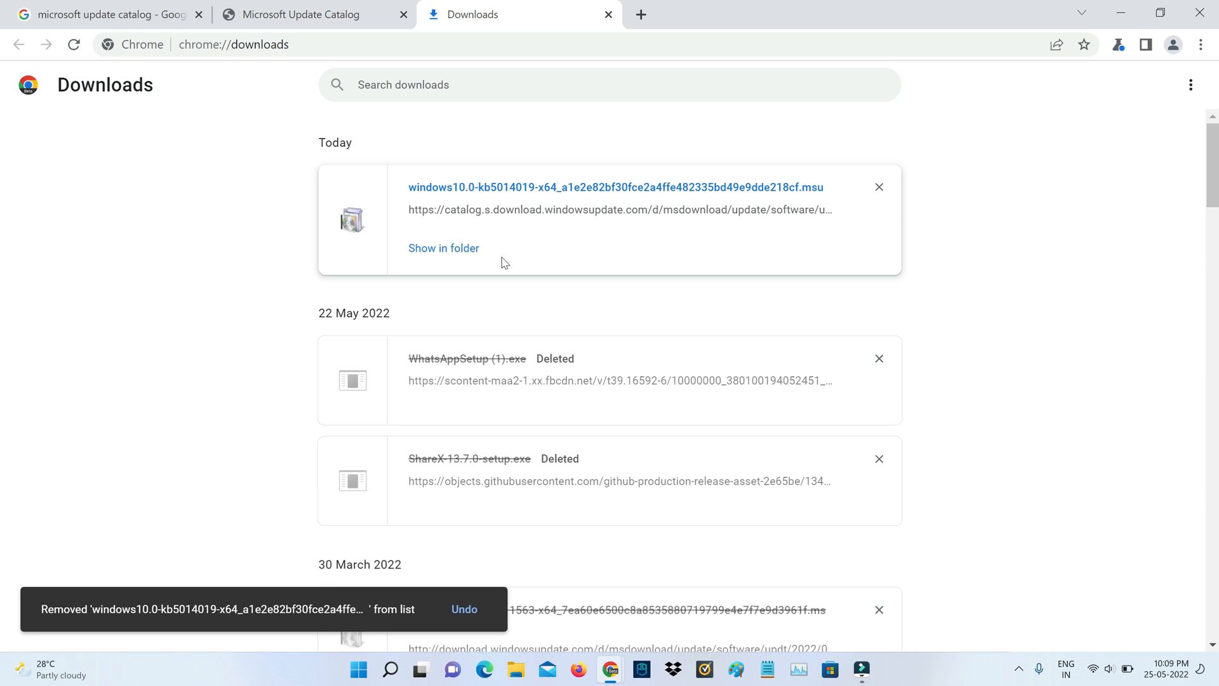
mouse_move(460, 259)
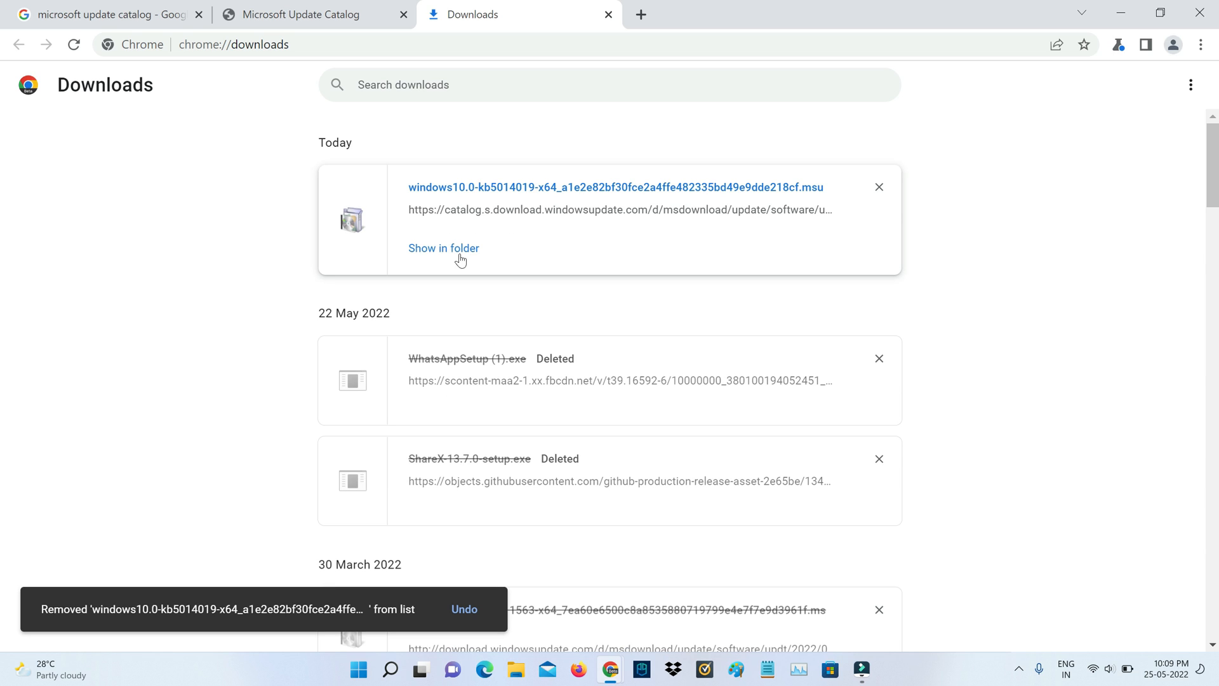
click(443, 248)
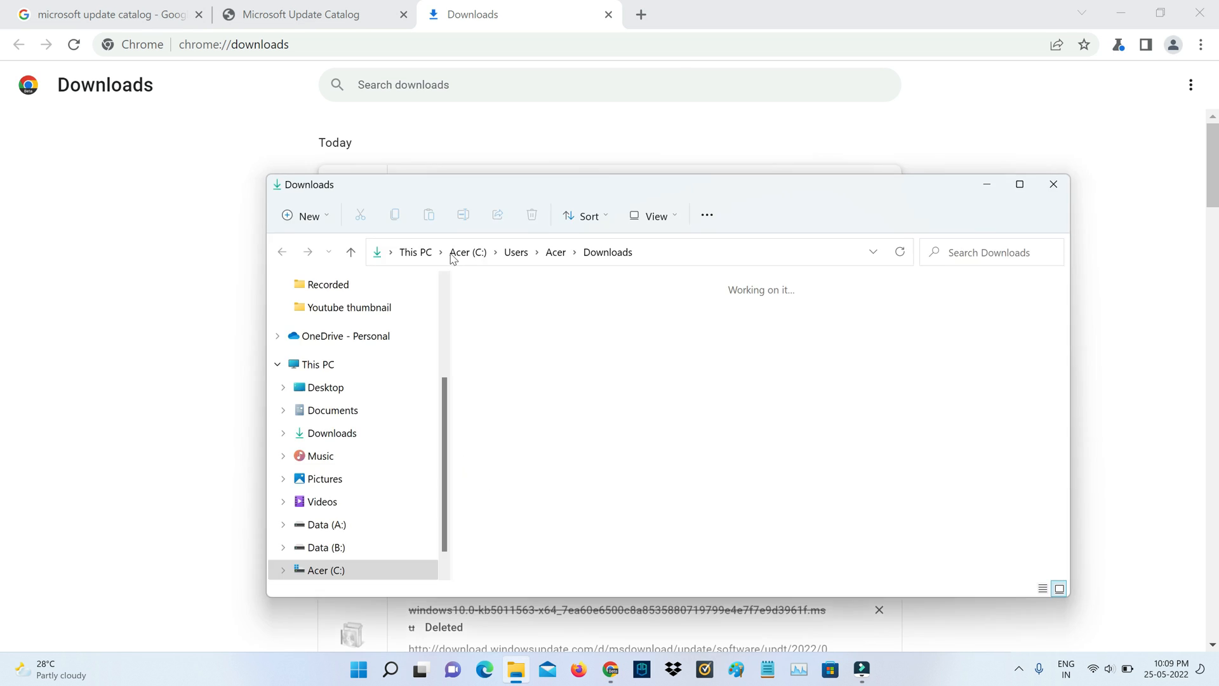
Launch the KB5014019 .msu from Downloads and confirm installation in the Standalone Installer
double_click(234, 154)
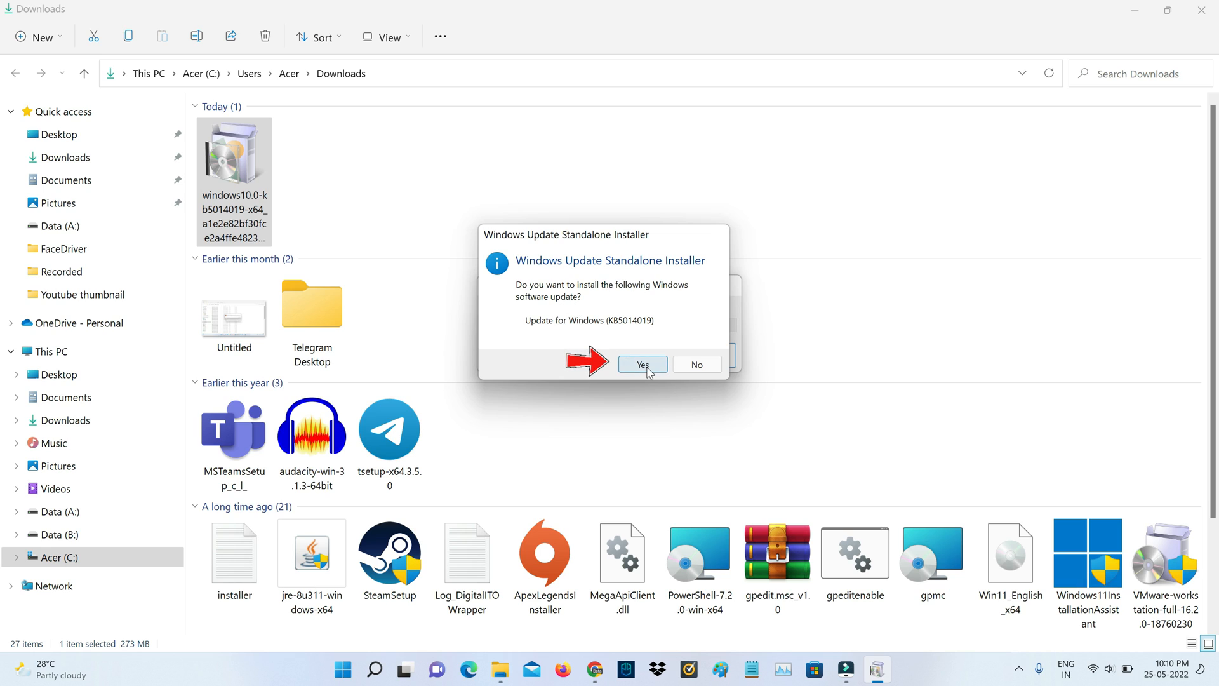
click(640, 365)
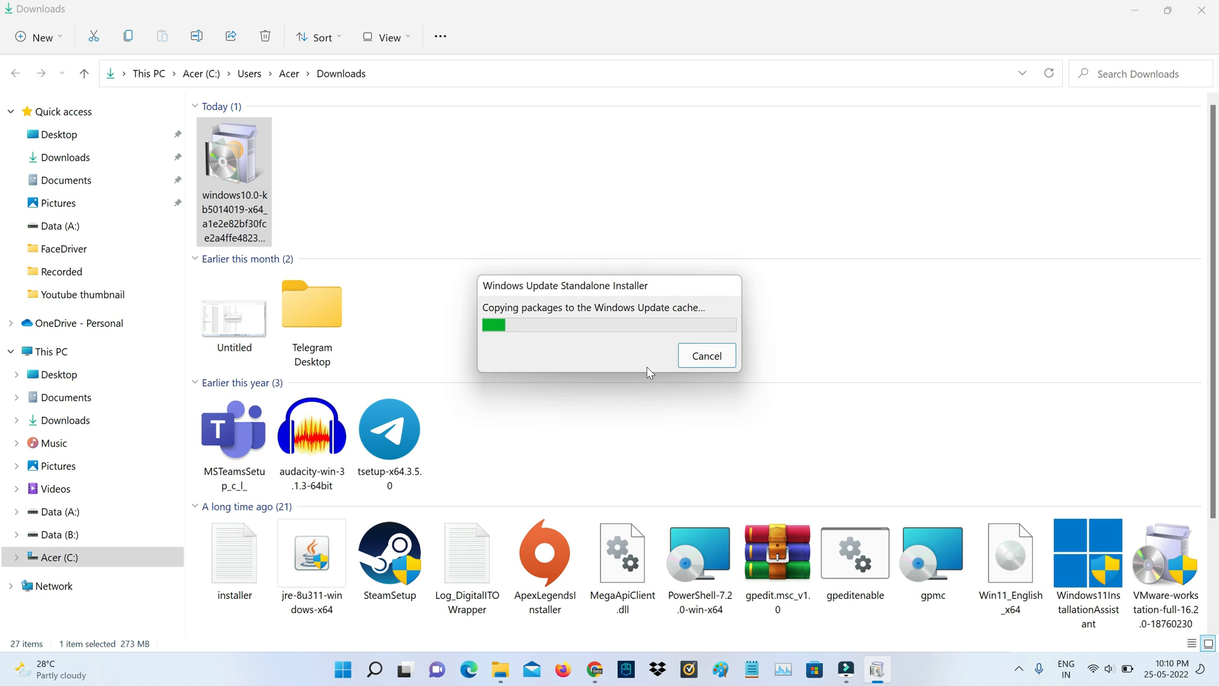